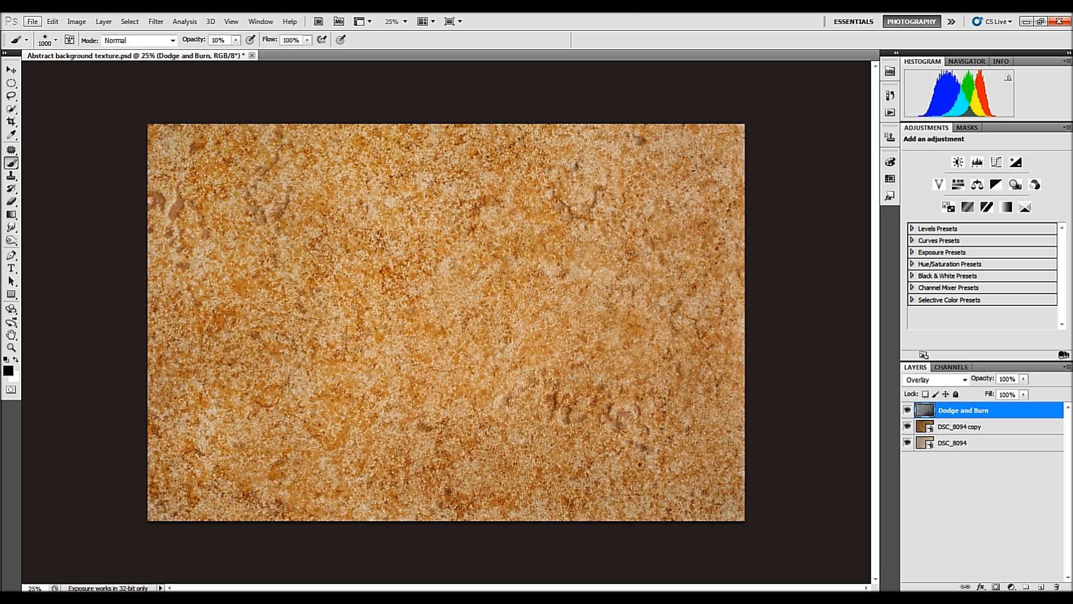
- Open the File menu to reach File Info for Abstract background texture.psd
left_click(31, 21)
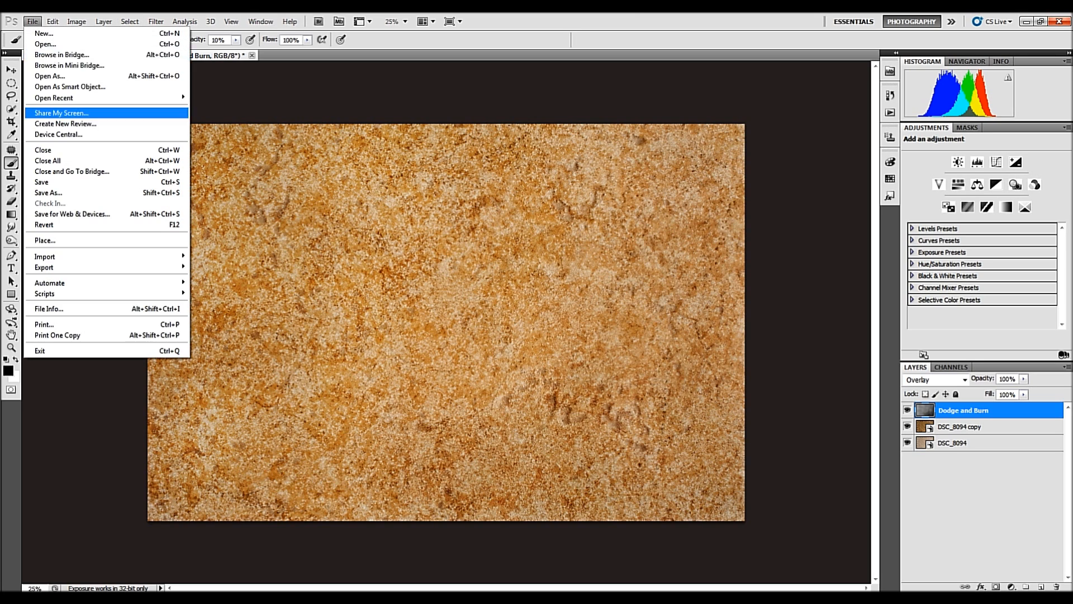
mouse_move(48, 308)
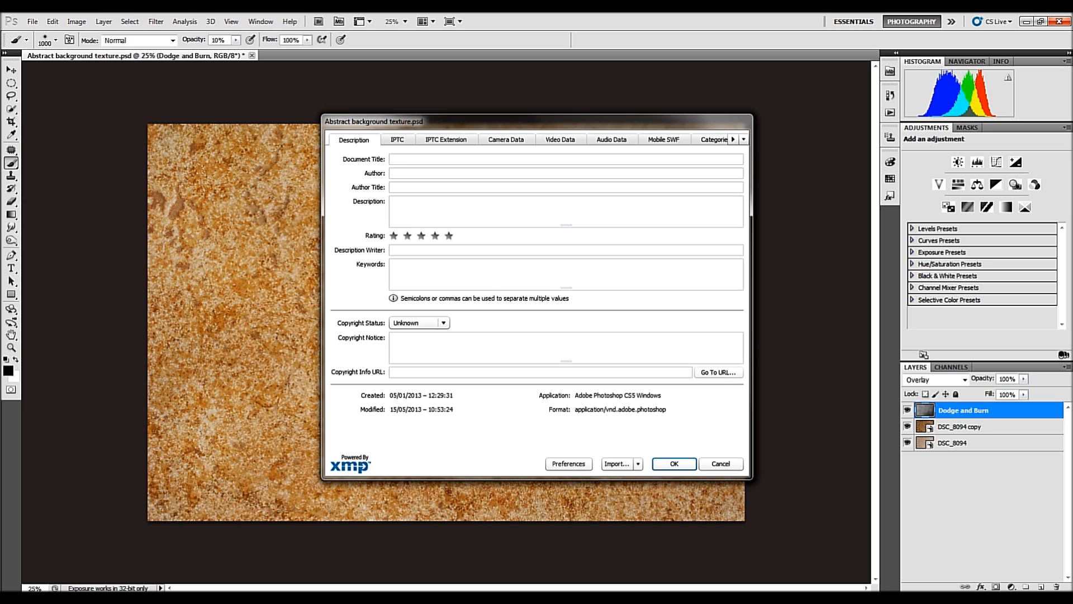
left_click(565, 159)
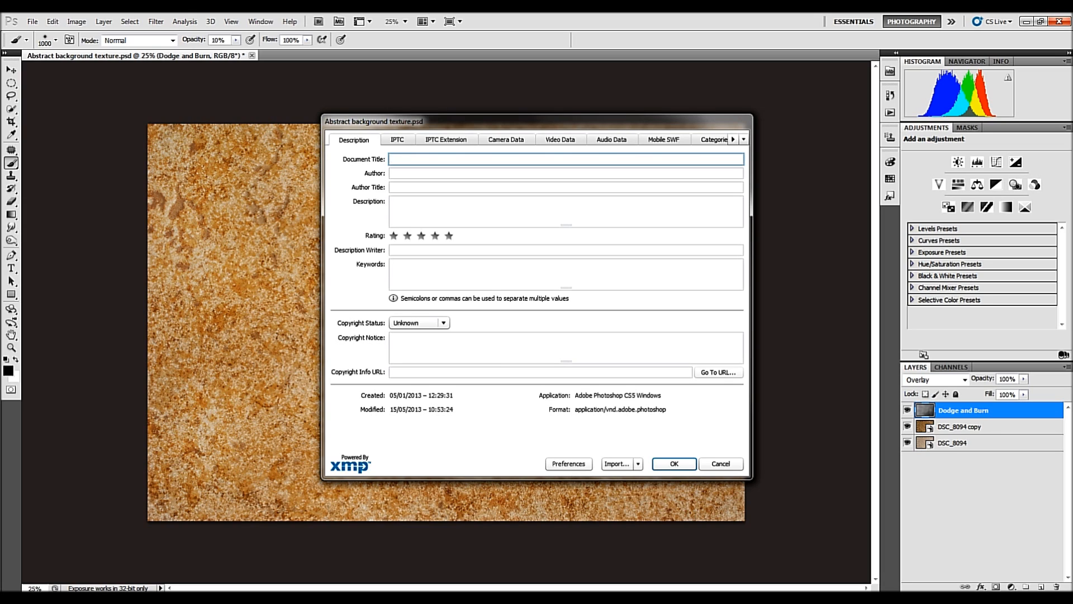
left_click(565, 274)
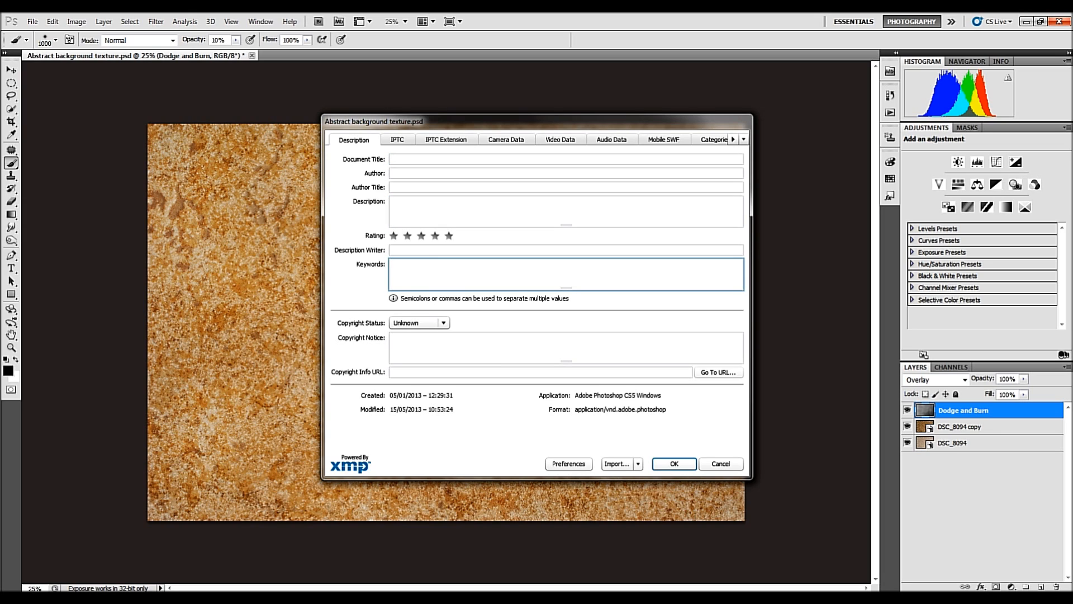
left_click(565, 159)
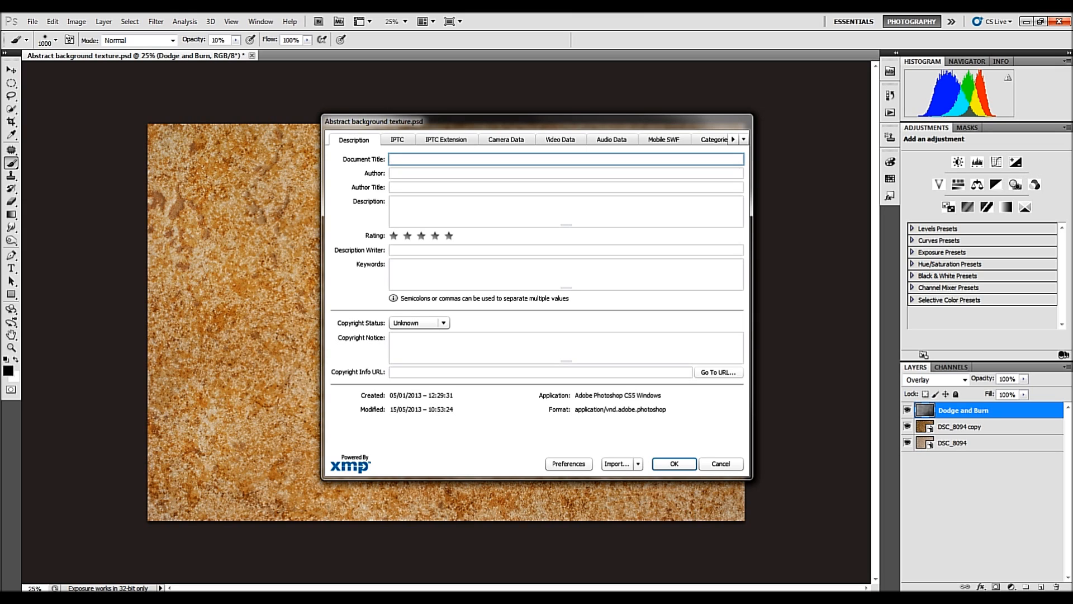
left_click(565, 211)
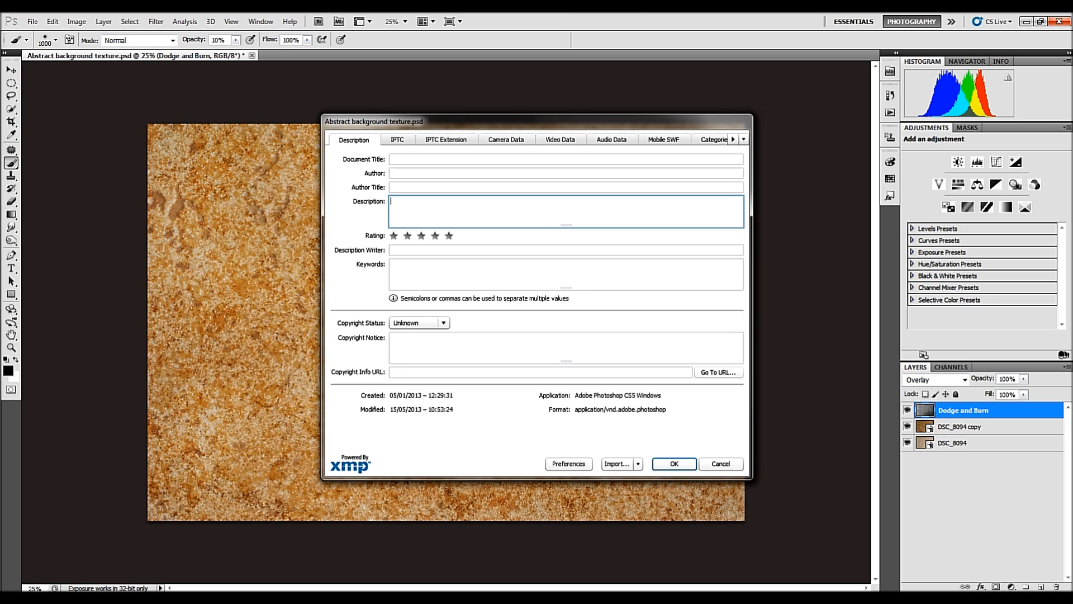
left_click(564, 274)
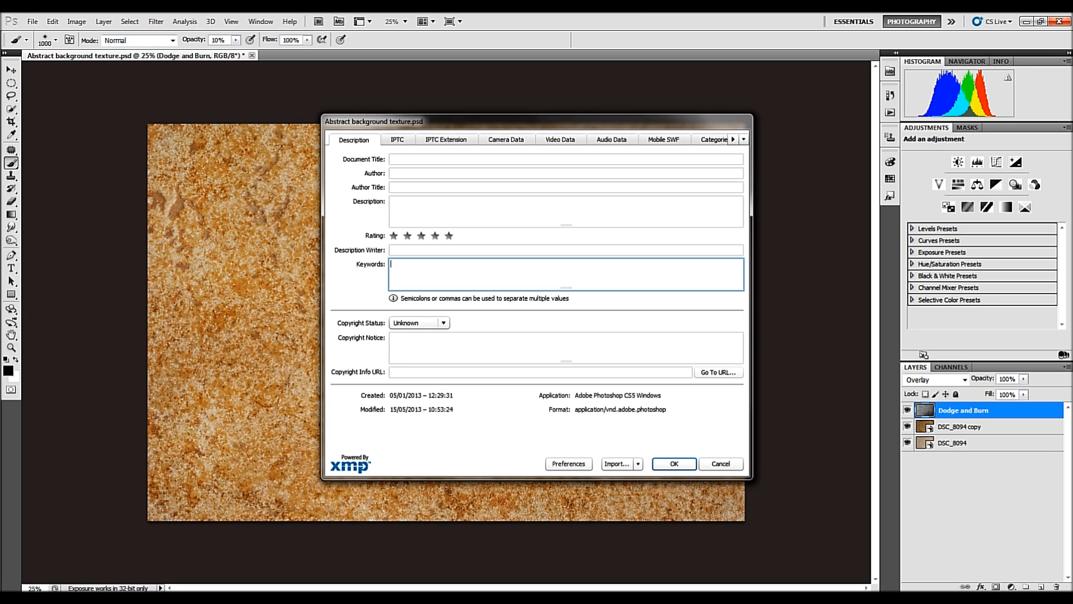
left_click(565, 159)
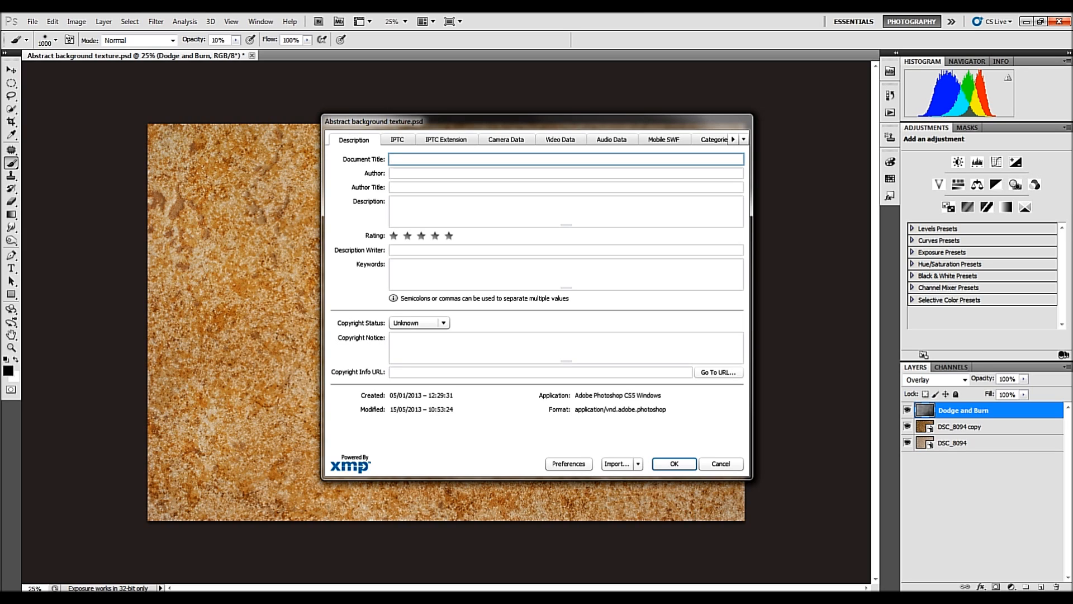
- Title the file 'Abstract background tile texture' and paste the sandstone floor tile description
type("Abstract background tile")
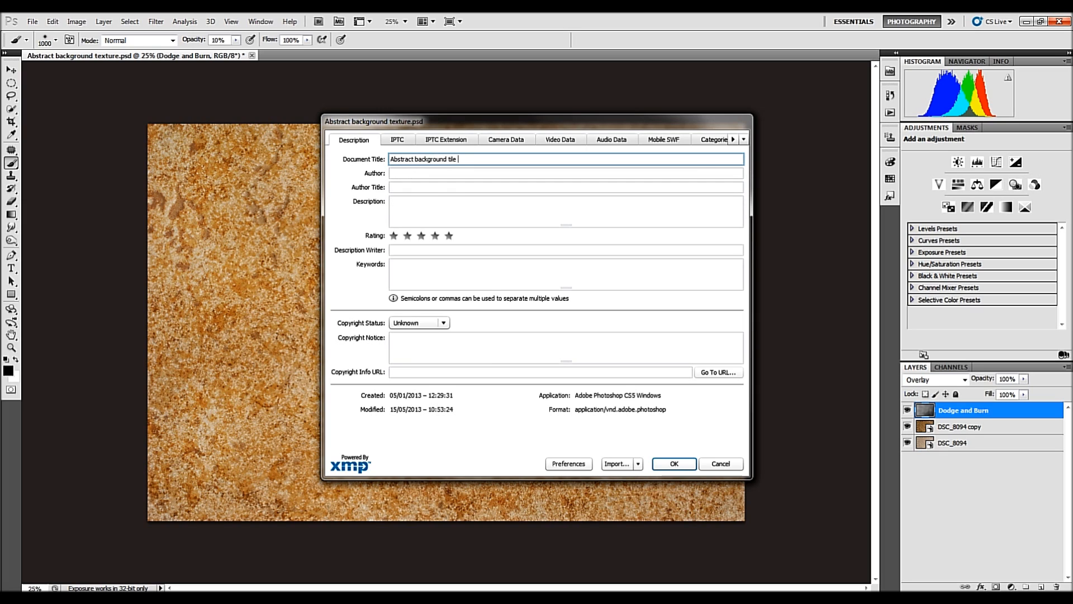
type("texture")
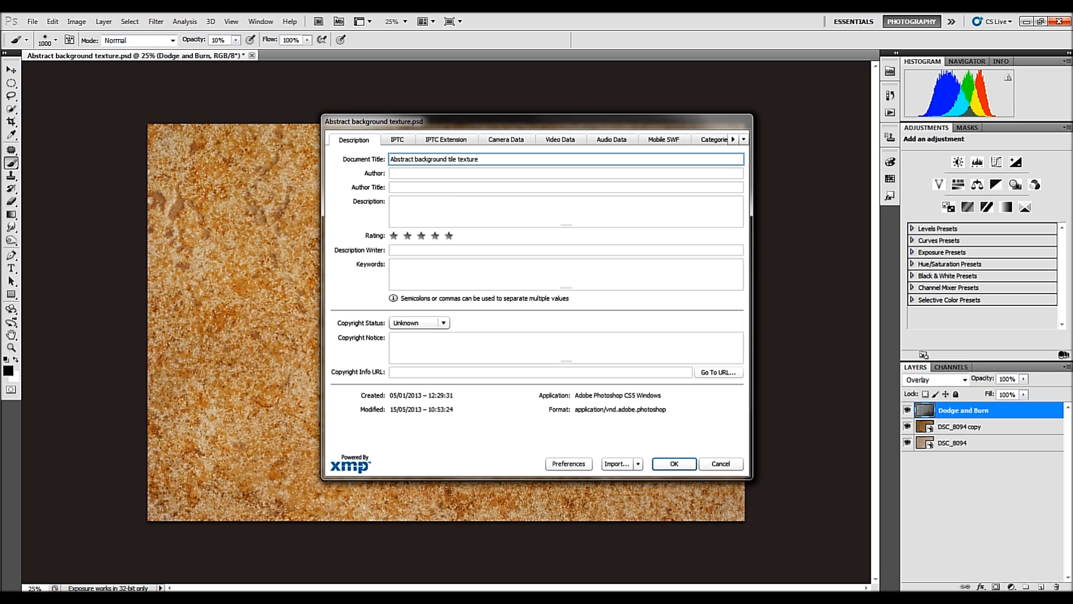
left_click(565, 211)
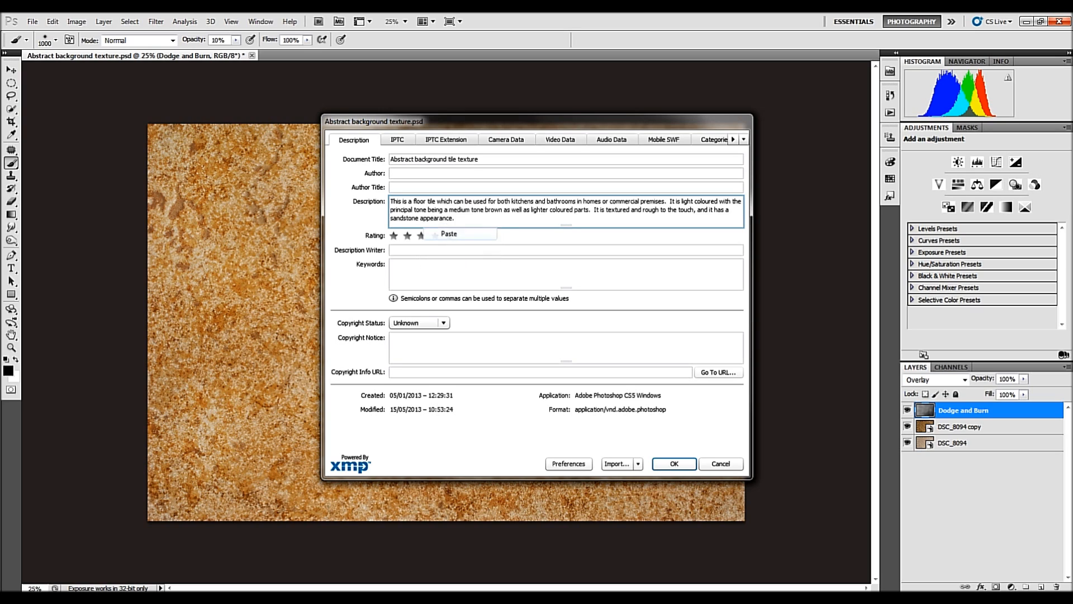
left_click(448, 235)
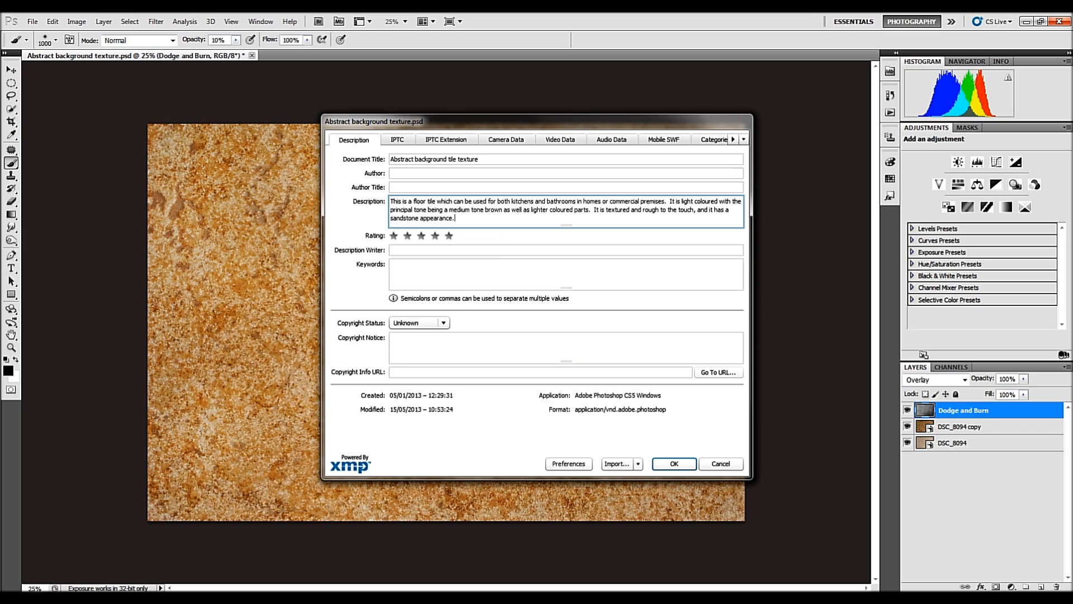
- Bring up the Works document listing keywords like Floor, Bathroom, Slate and Sandstone
left_click(564, 274)
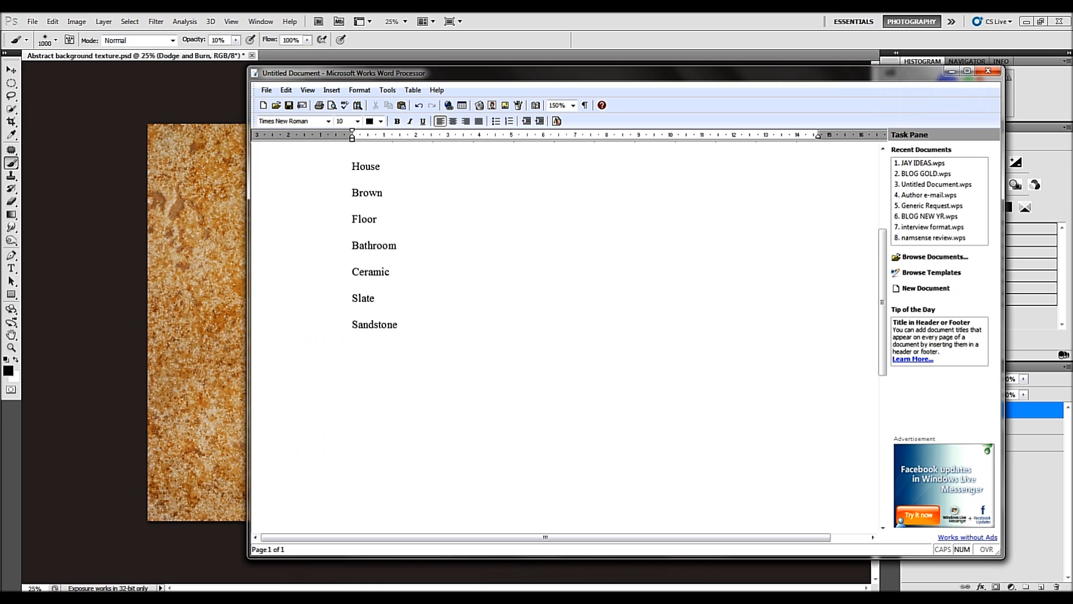
- Add 'Abstract' to the keyword list and select it for a thesaurus lookup
type("Abstract")
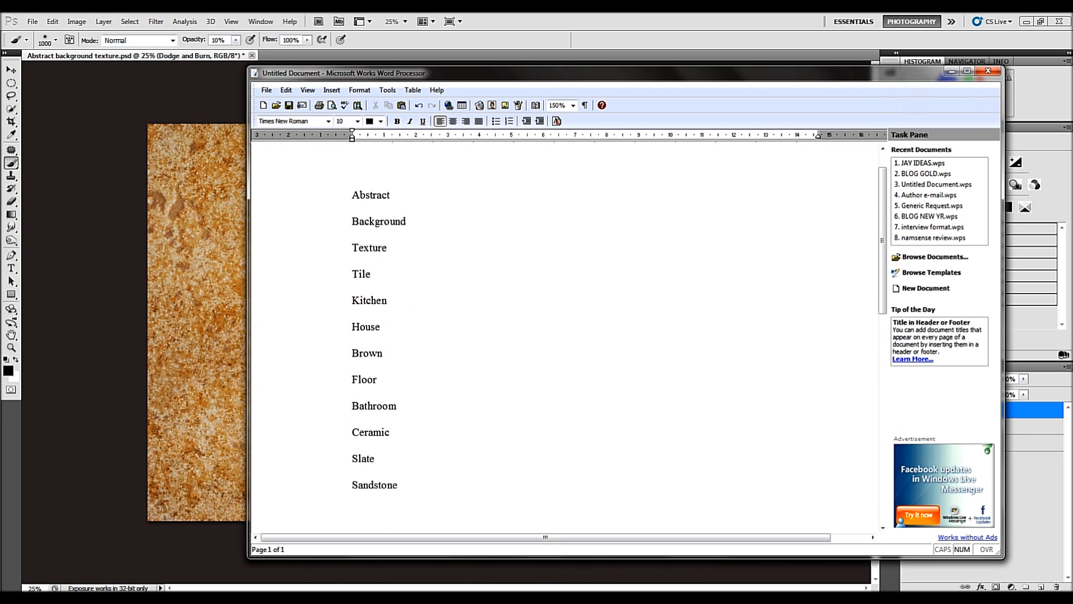
double_click(370, 195)
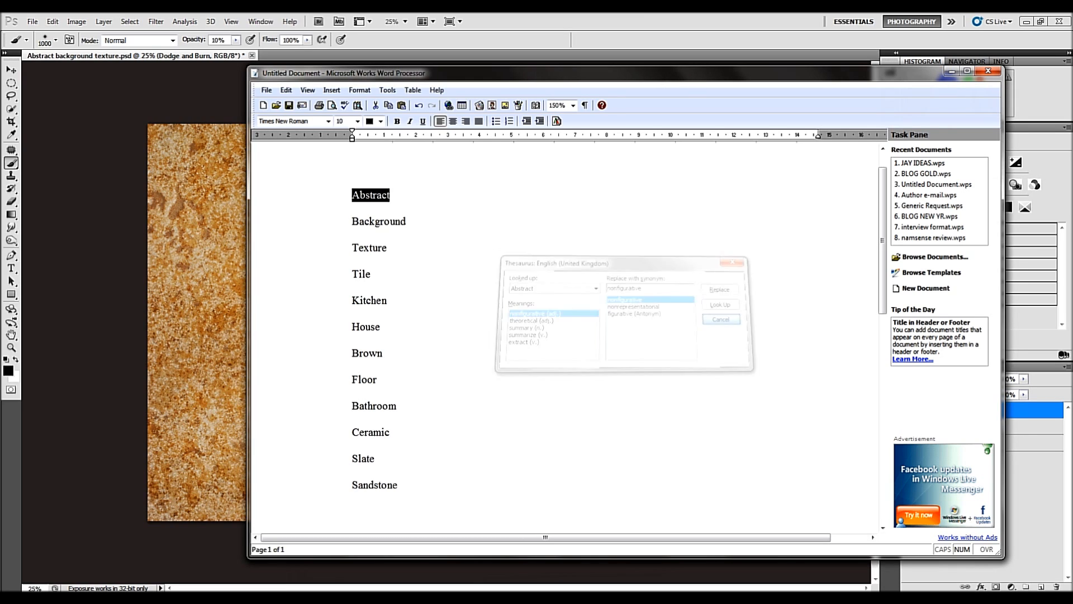
- Dismiss the Abstract synonyms, then look up and dismiss synonyms for Tile
left_click(720, 319)
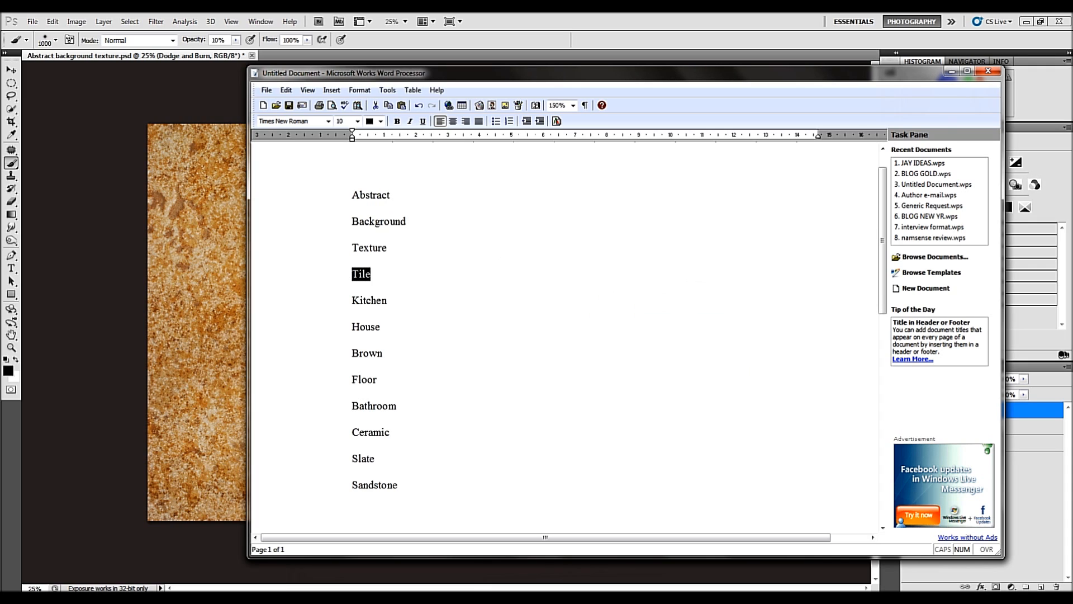
left_click(387, 89)
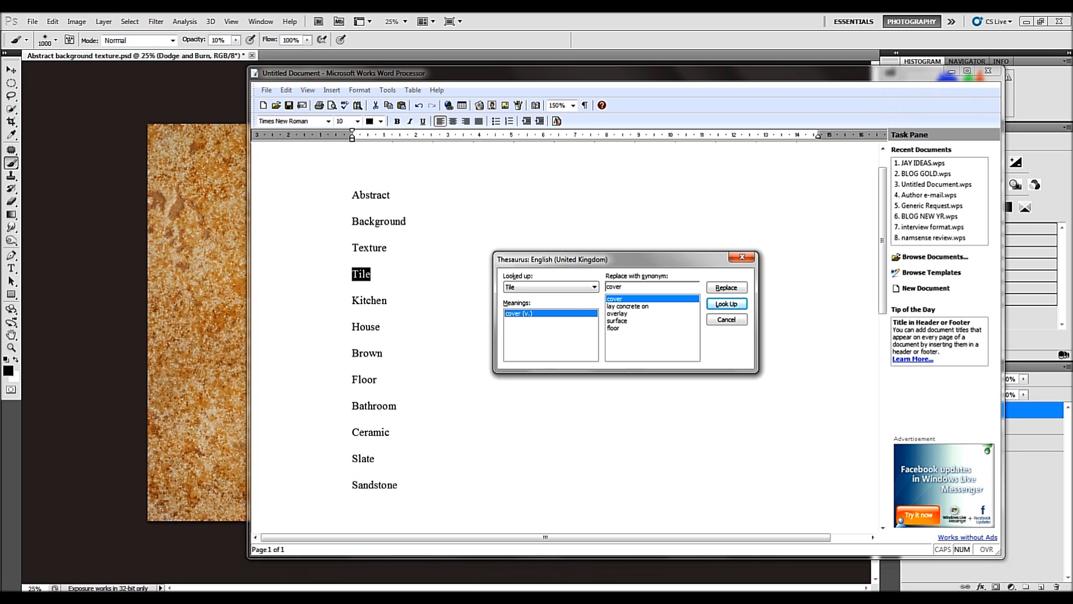
left_click(726, 319)
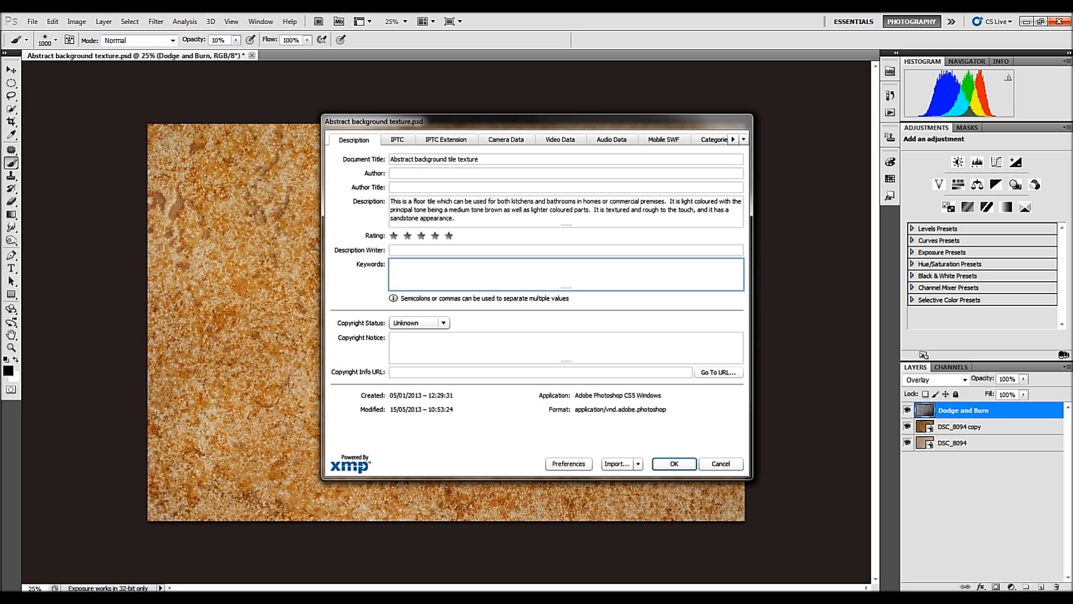
- Enter the keywords 'abstract, background, texture,' in the Keywords field
type("abstrac")
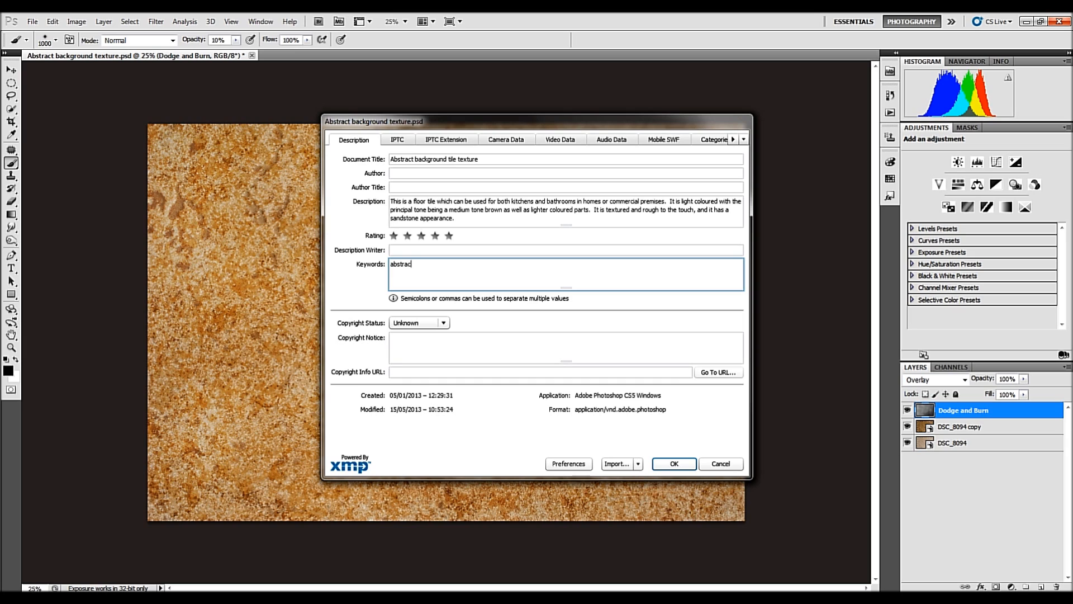
type("t, bac")
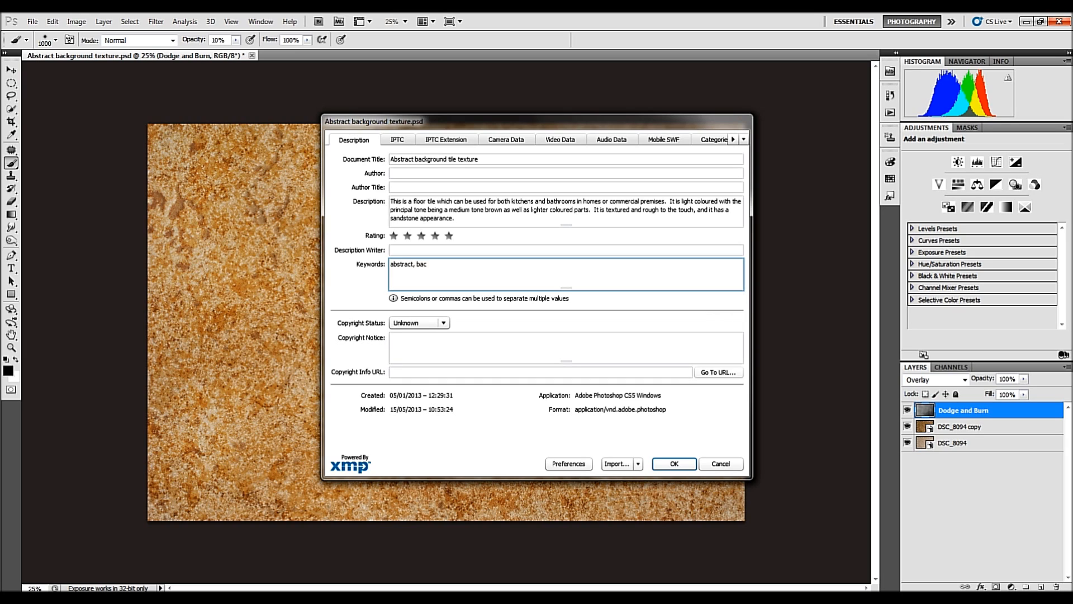
type("kground,")
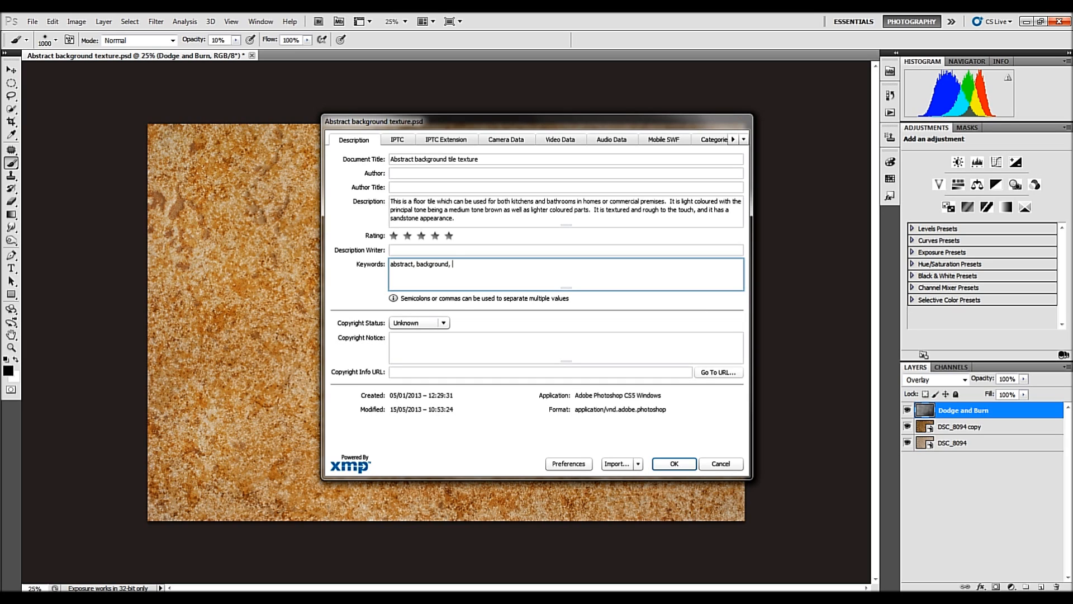
type("texture,")
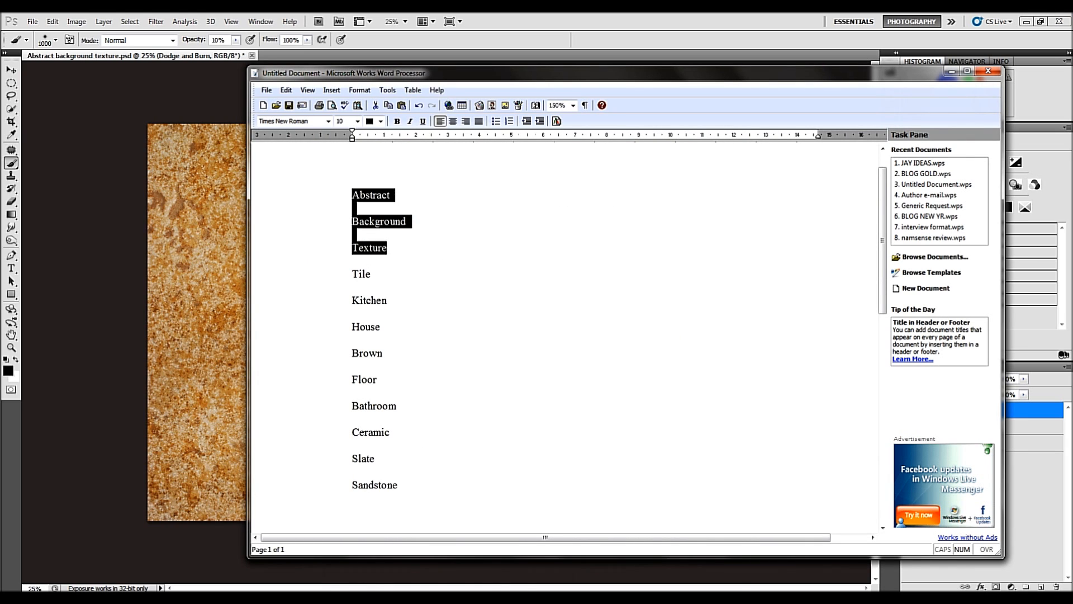
- Return to the File Info keywords, which read 'abstract, background, texture,'
key("Delete")
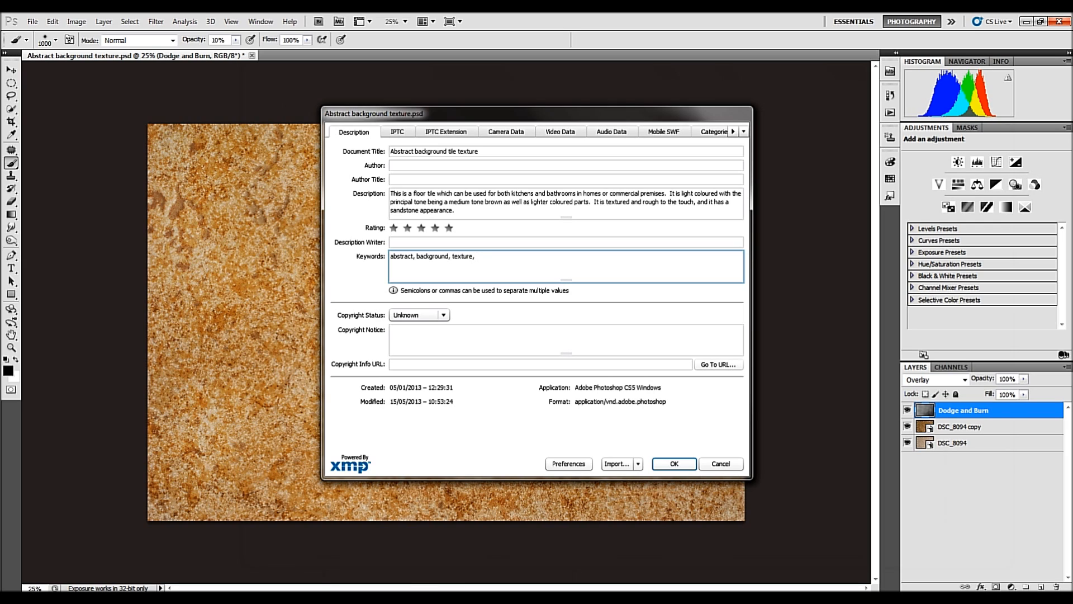
- Append keywords brown color, colour, beige, light, floor, floors, surface and surfacing
type("brown colo")
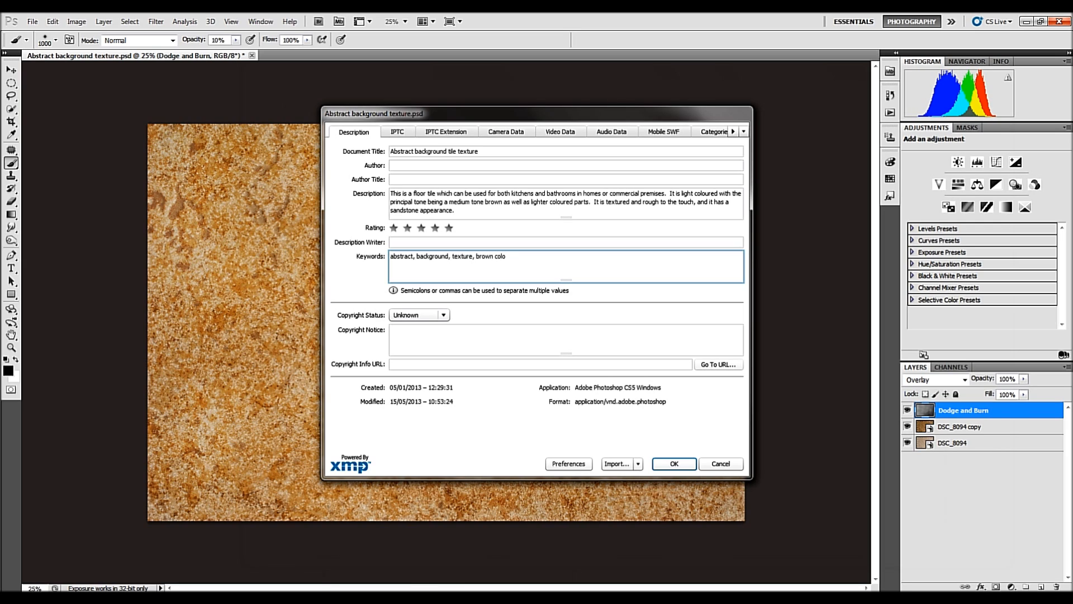
type("r,")
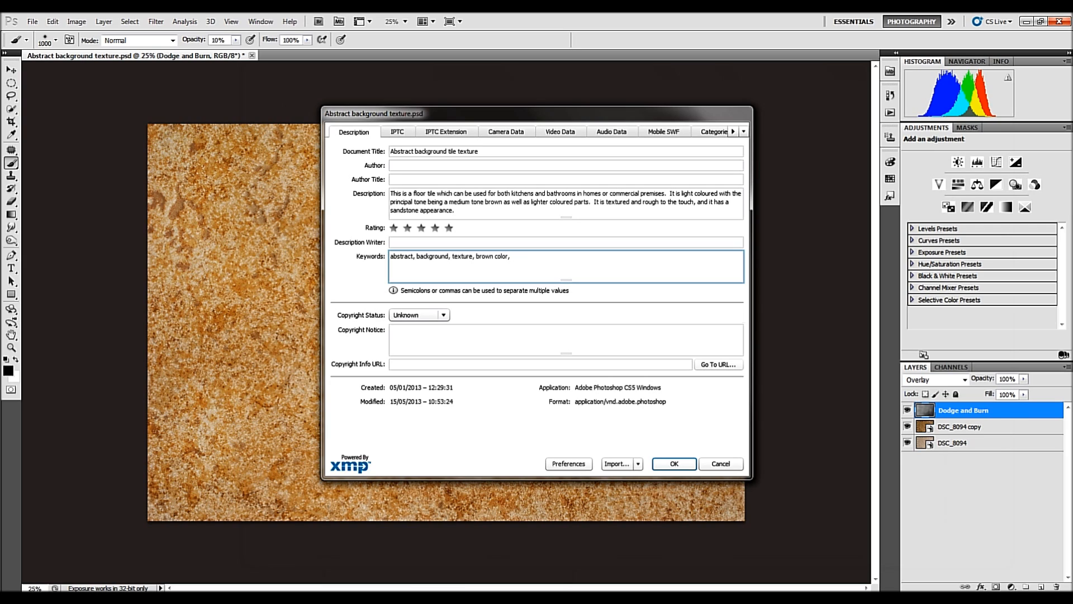
type("colour,")
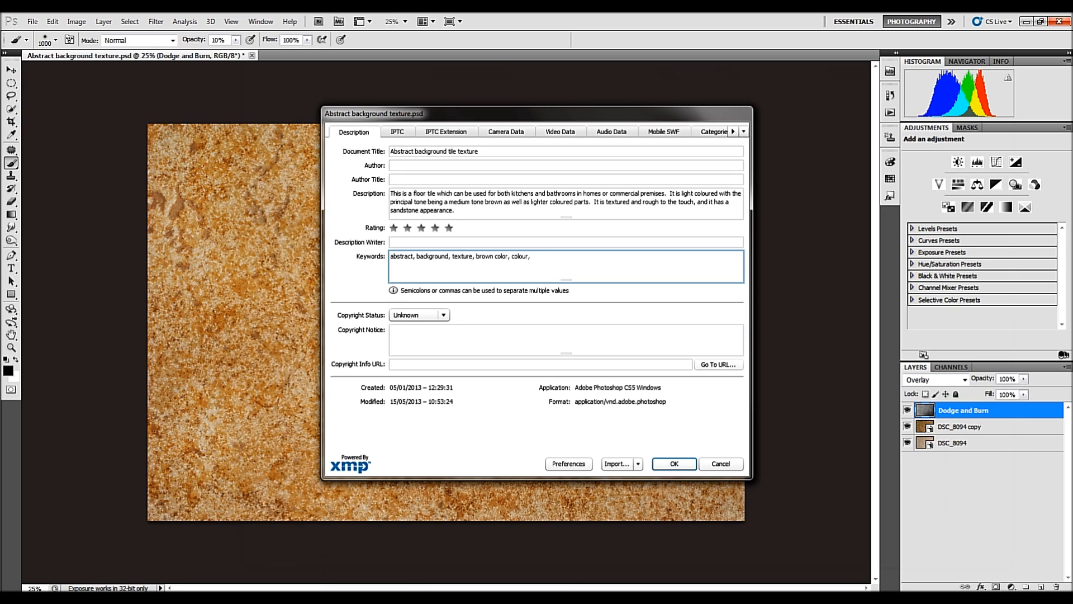
type("e")
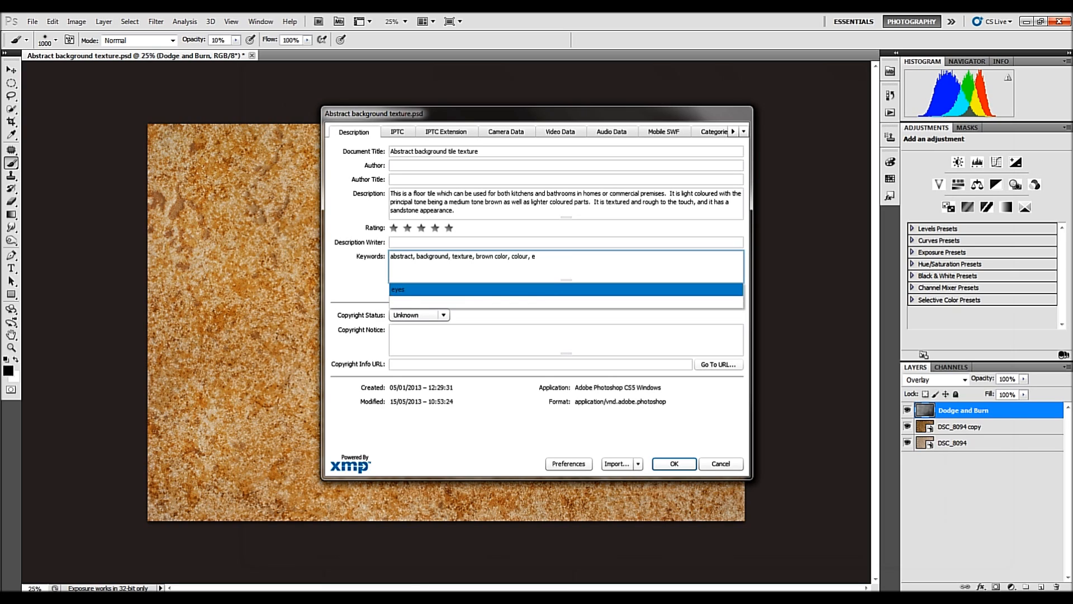
type("beige,")
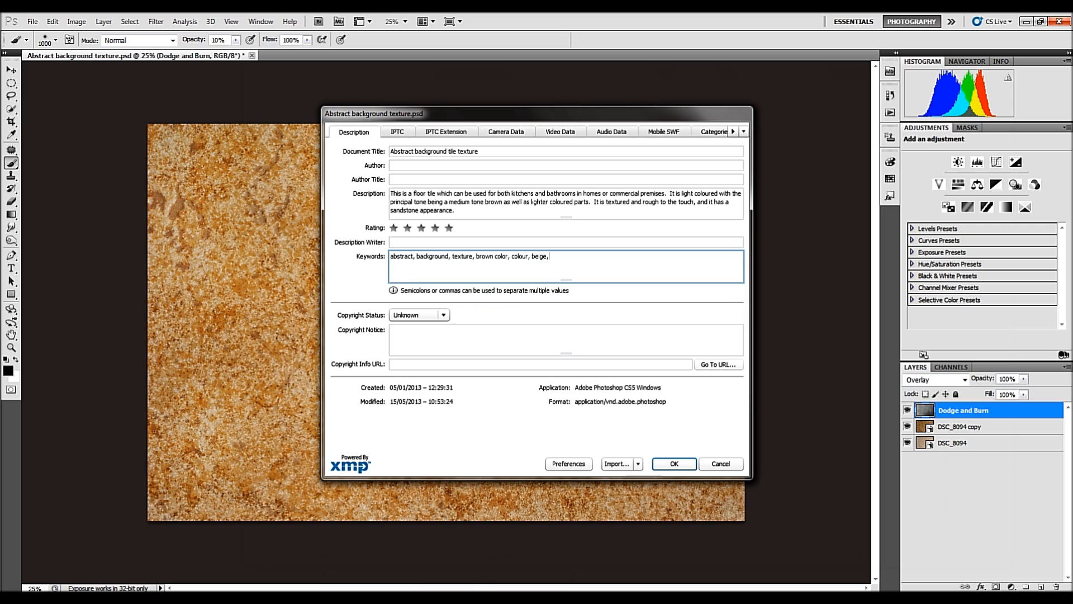
type("light,")
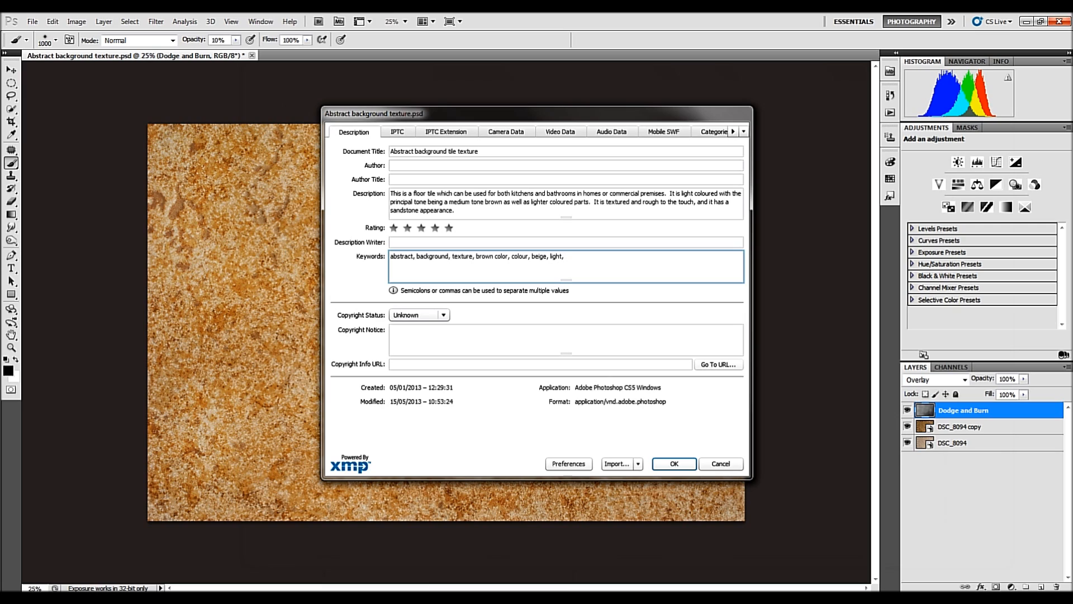
type(", floor, floors, surface")
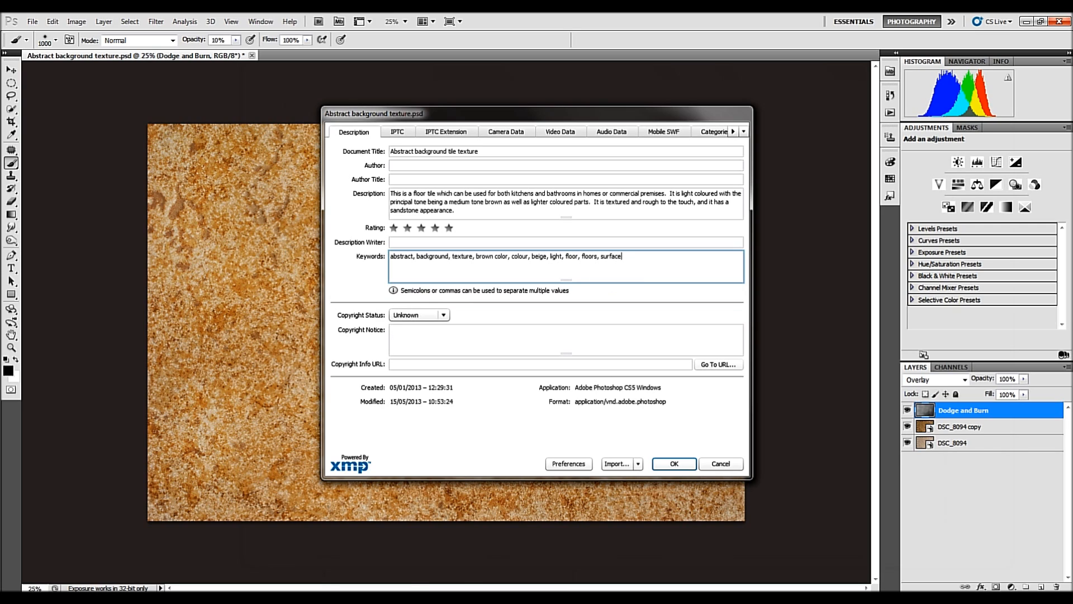
type(", surfac")
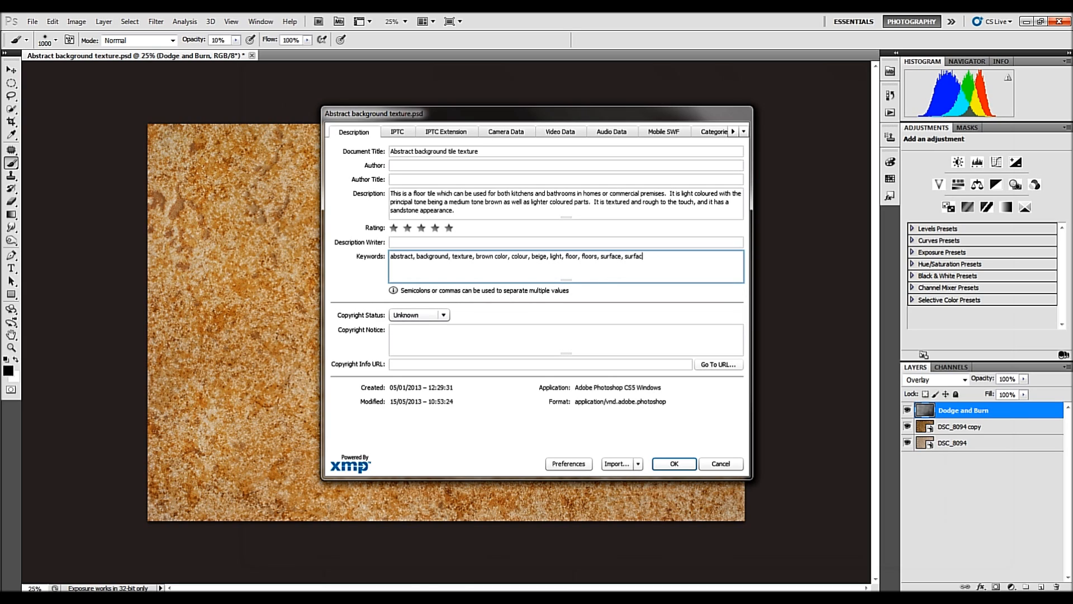
type("ing,")
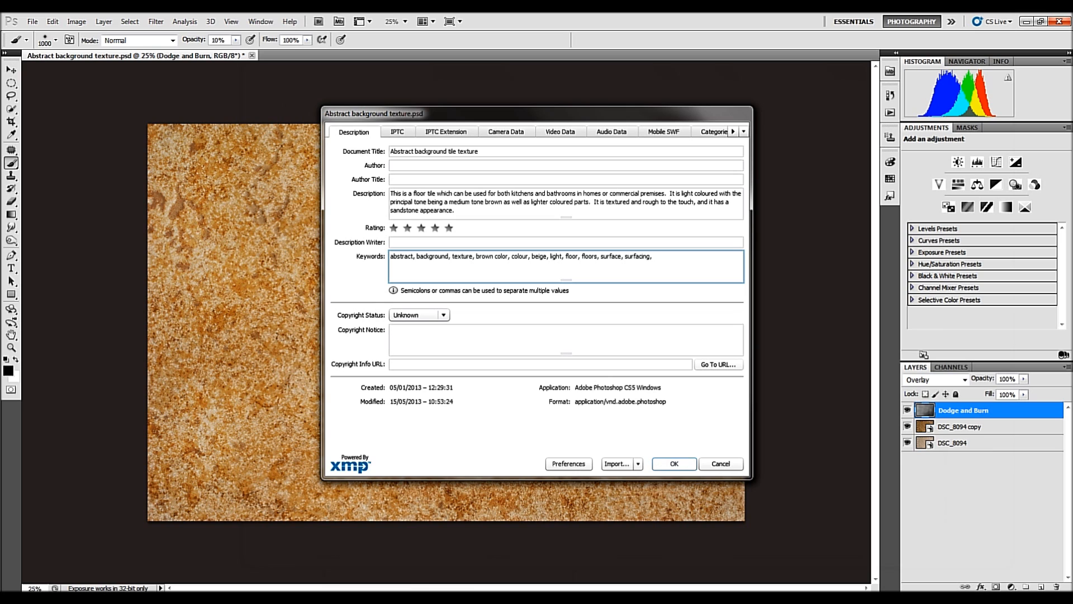
- Confirm File Info and start Save As in JPEG format as Abstract background texture.jpg
left_click(674, 463)
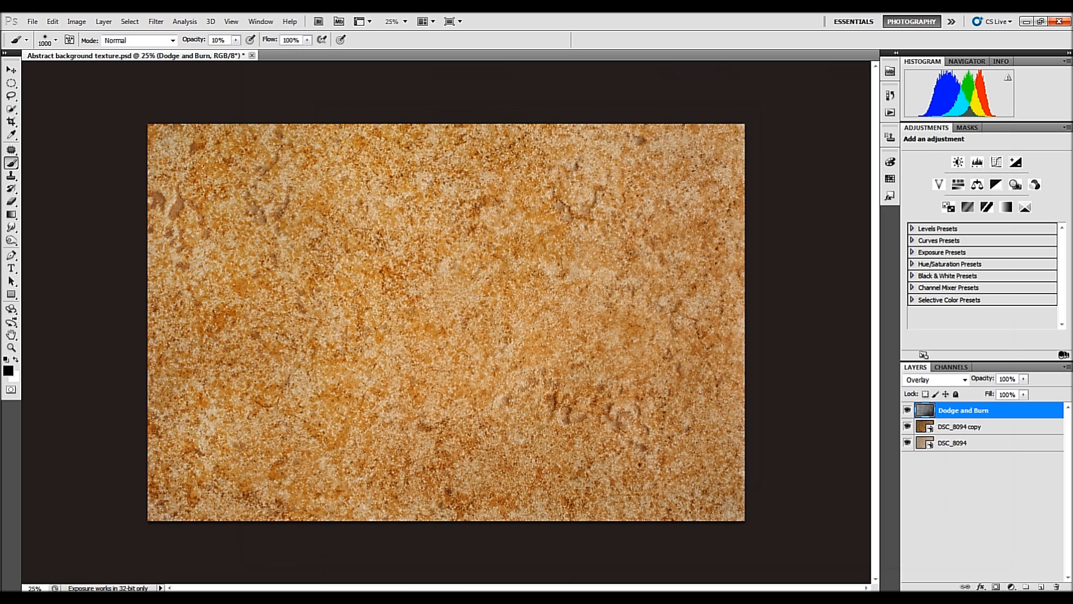
left_click(31, 21)
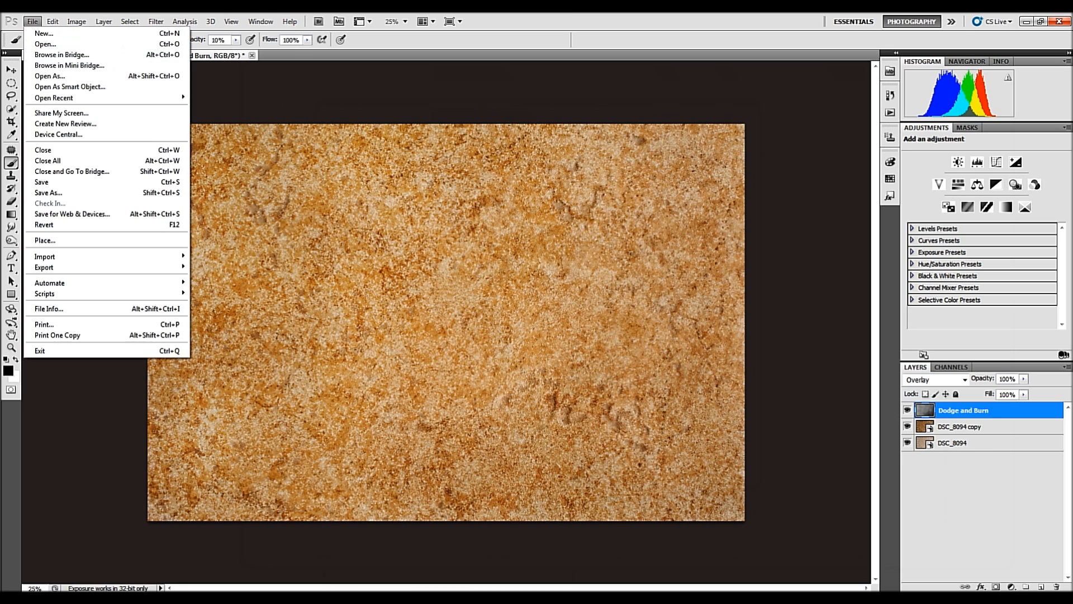
left_click(48, 192)
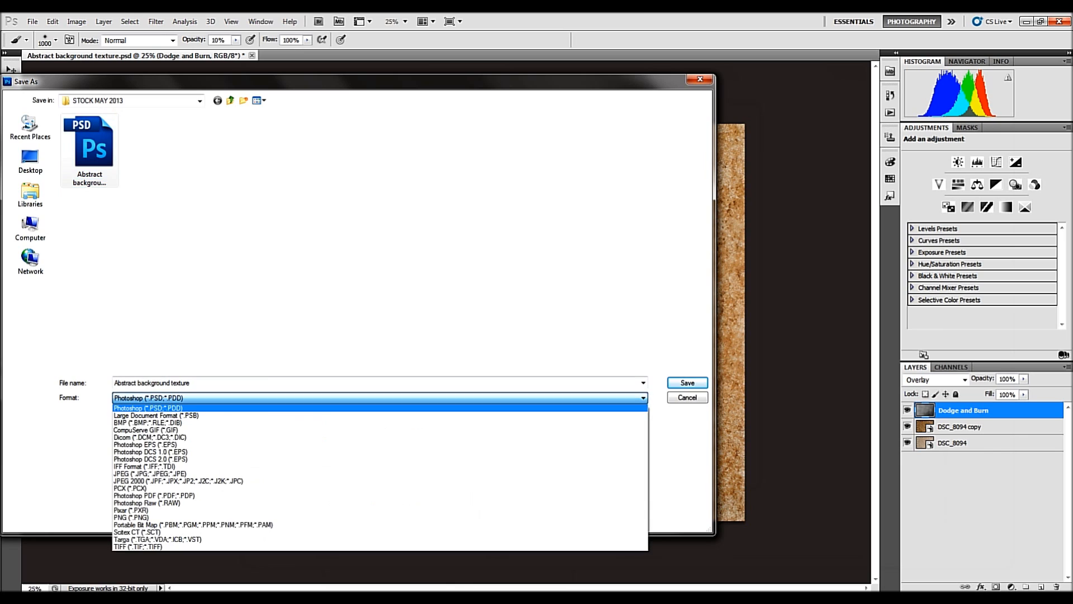
left_click(150, 472)
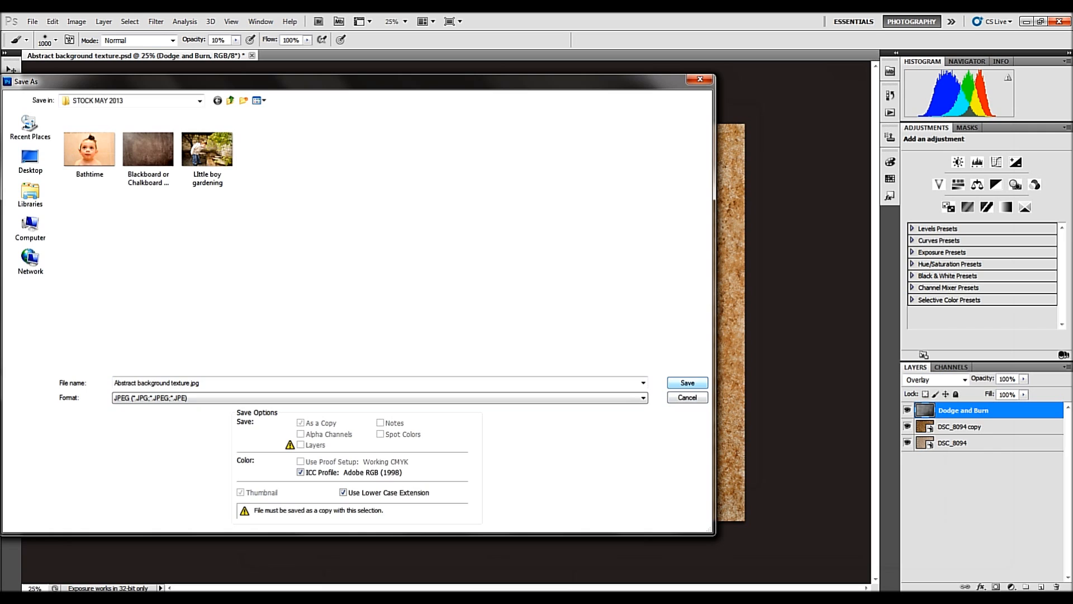
- Save the JPEG copy, accepting Quality 12 (Maximum) in JPEG Options
left_click(685, 382)
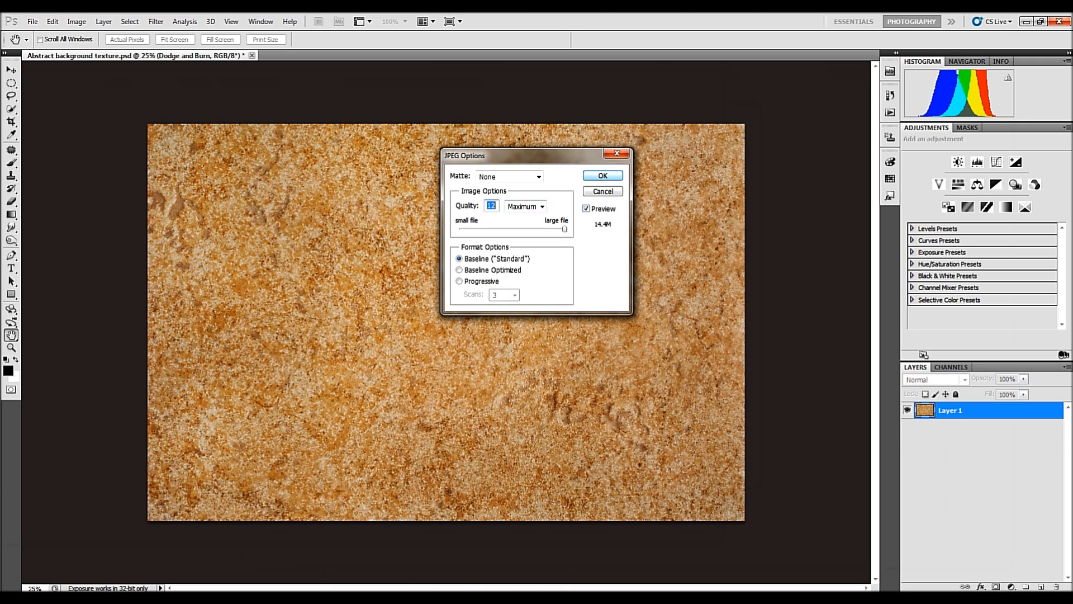
left_click(600, 176)
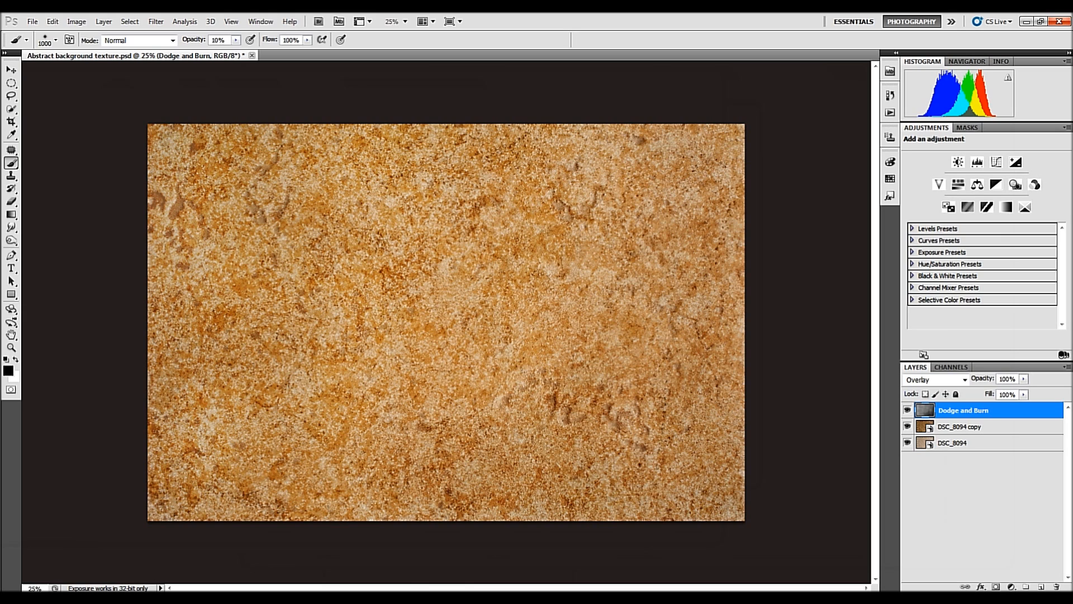
left_click(31, 22)
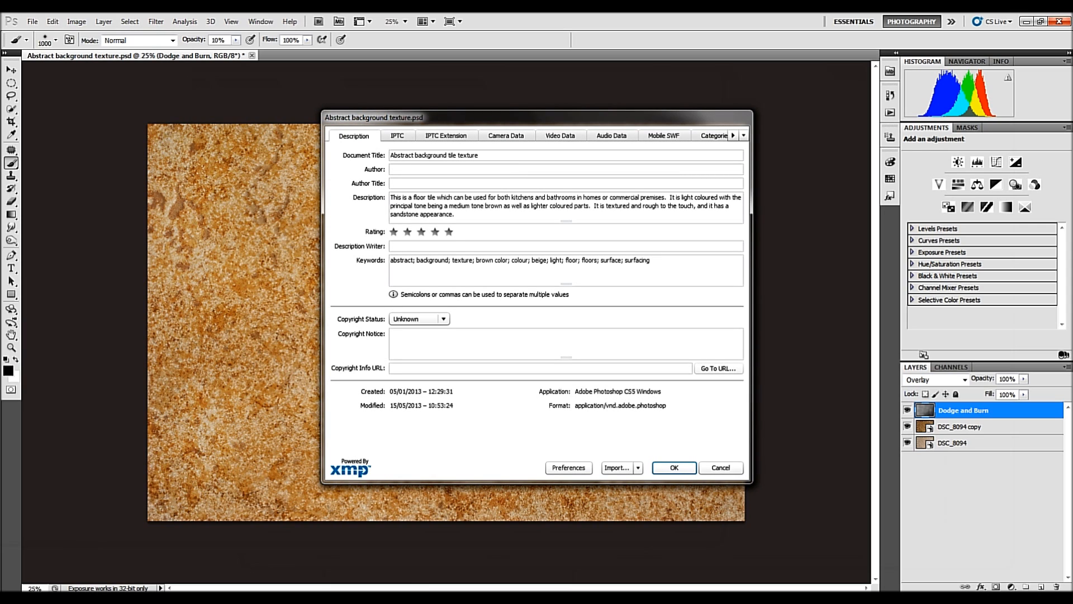
left_click(565, 270)
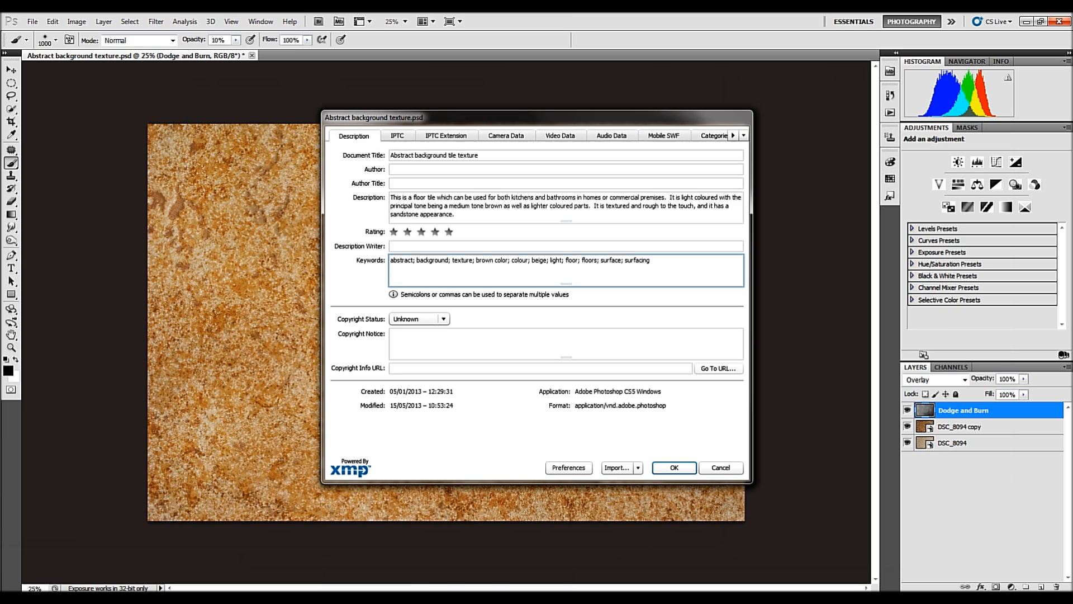
triple_click(520, 260)
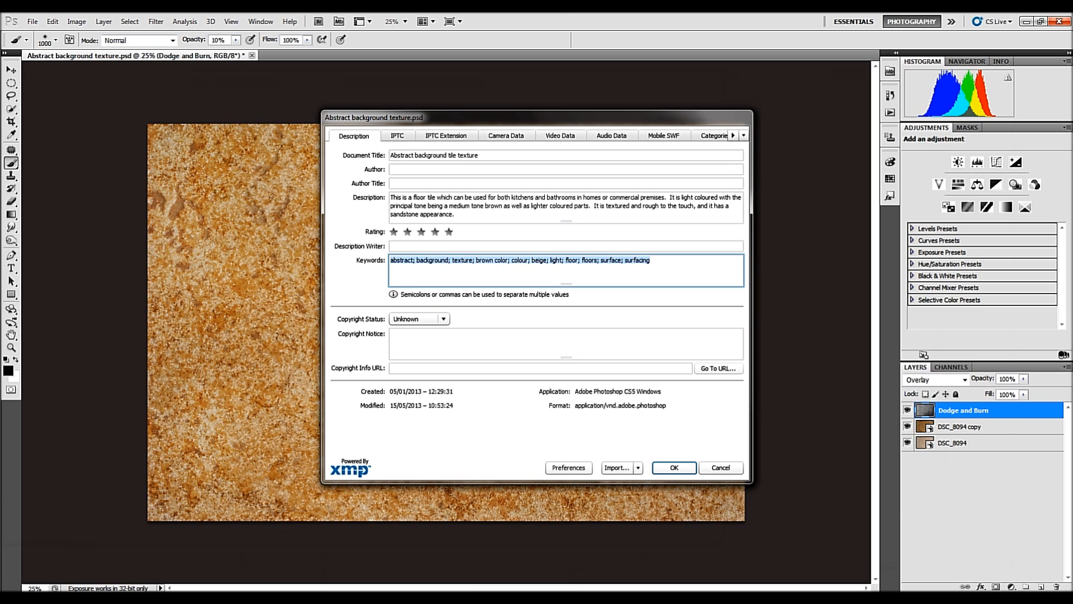
left_click(673, 467)
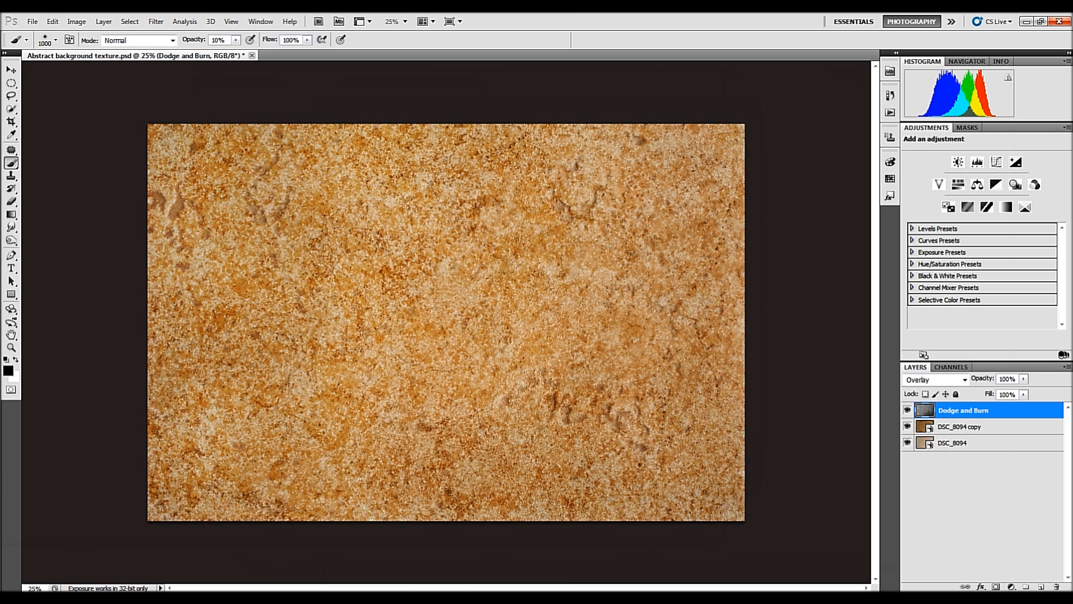